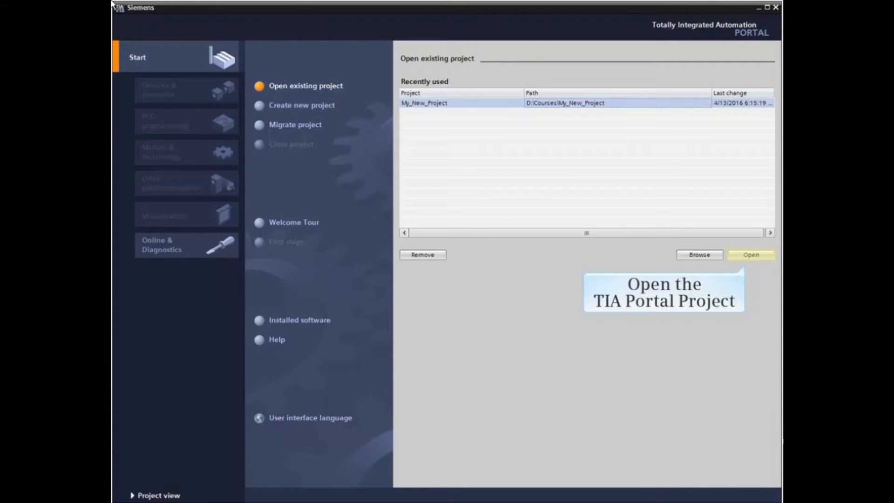
Open My_New_Project from the Start portal's Recently used list.
left_click(750, 255)
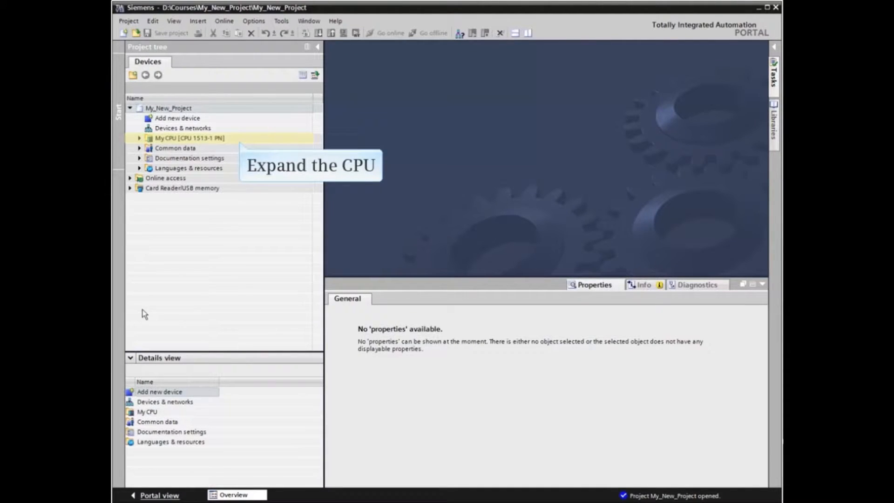
Expand My CPU [CPU 1513-1 PN] and show its Device configuration with the hardware catalog.
left_click(138, 137)
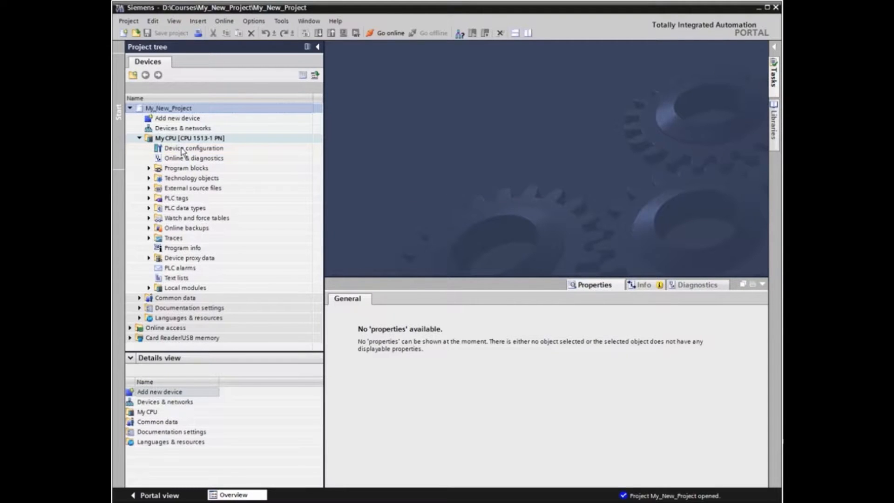
double_click(194, 148)
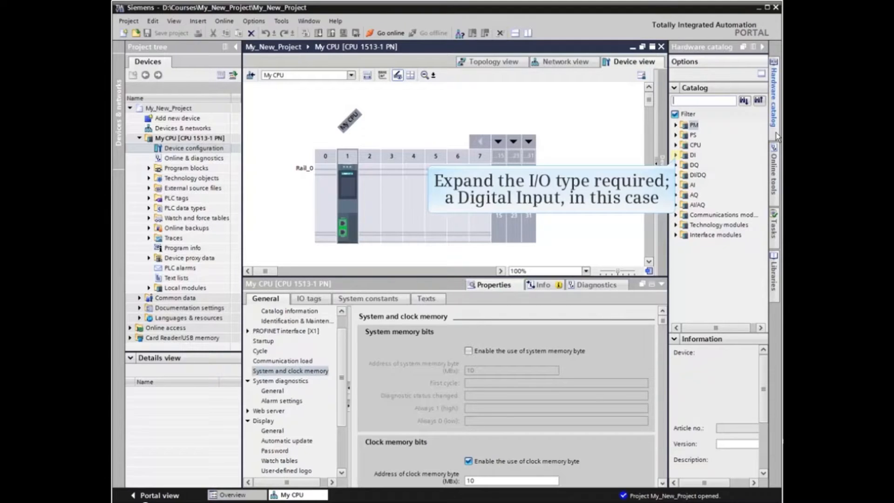
Place DI 32x24VDC HF (6ES7 521-1BL00-0AB0) from the catalog into rack slot 2.
left_click(678, 154)
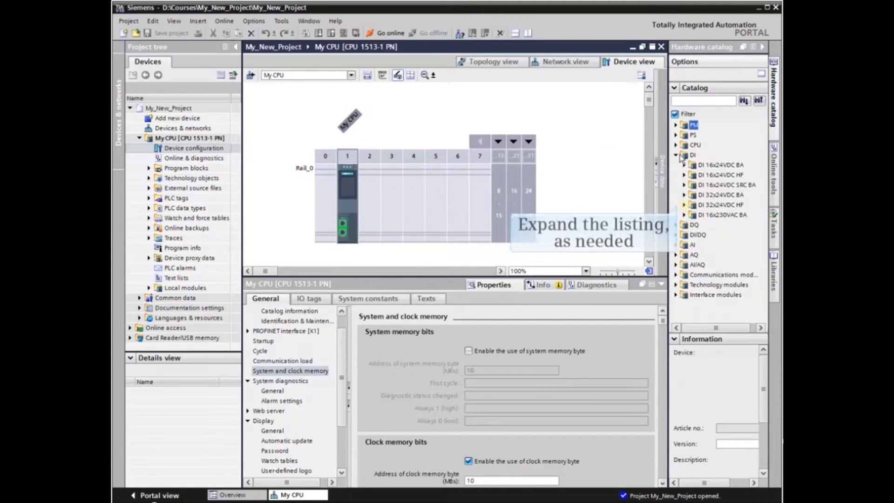
mouse_move(687, 199)
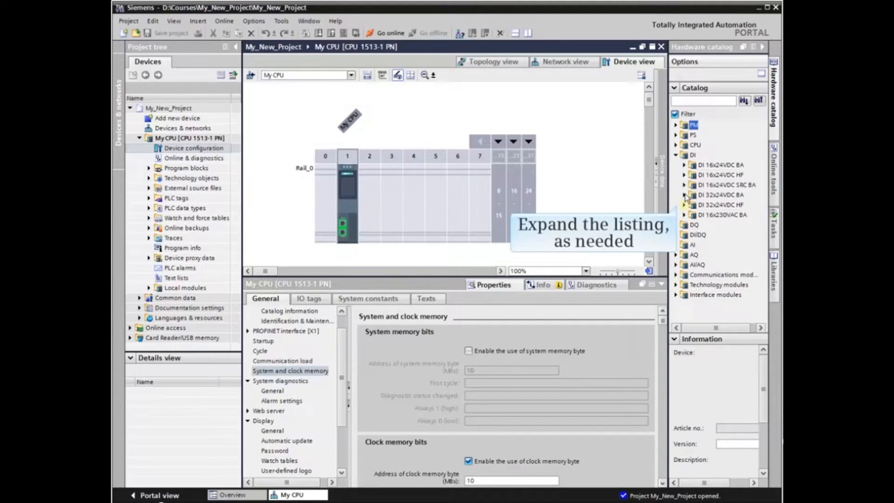
left_click(685, 205)
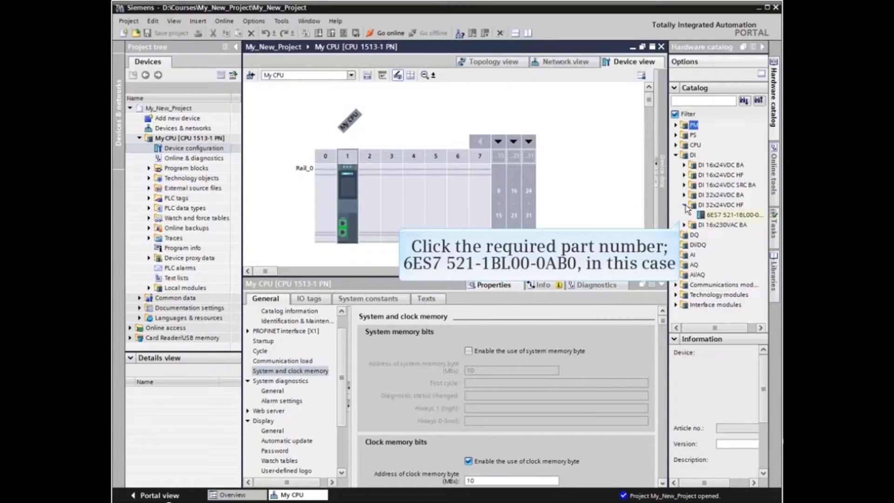
left_click(735, 214)
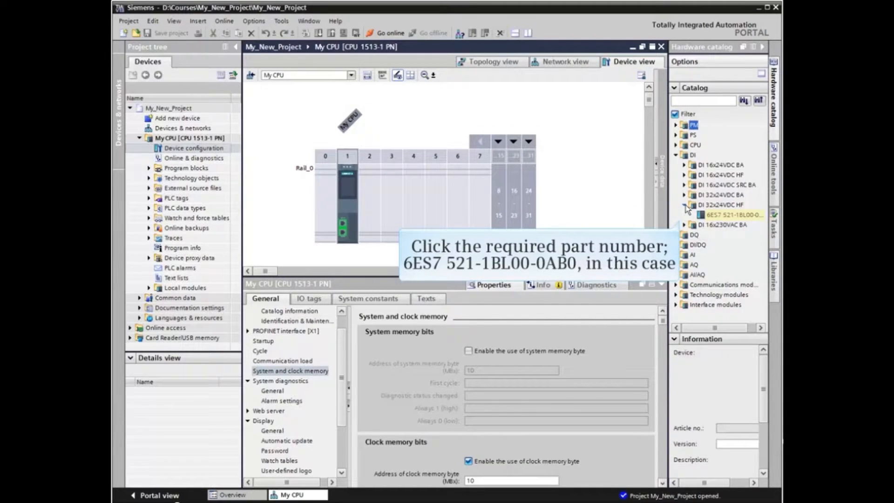
left_click(734, 215)
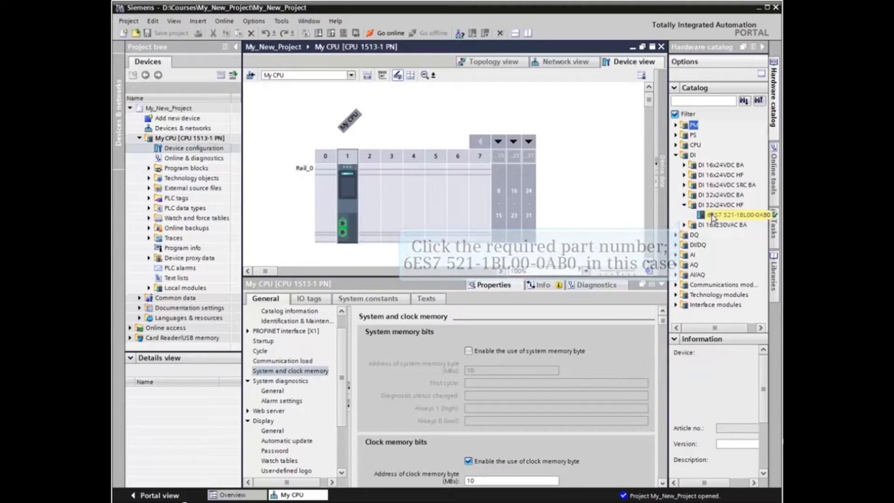
left_click(735, 215)
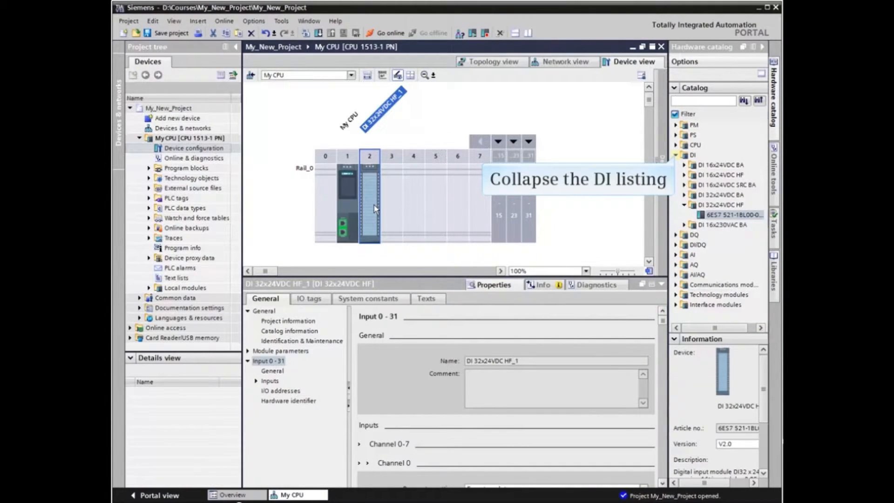
mouse_move(429, 208)
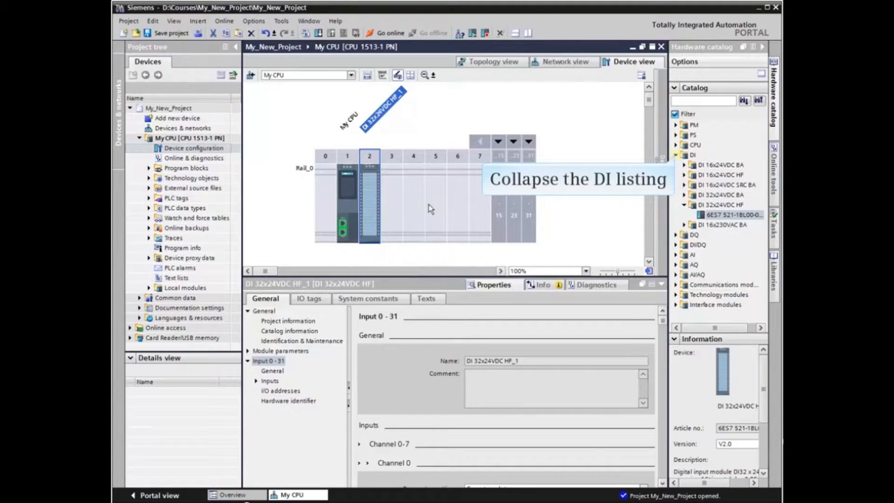
Place the DQ 32x24VDC/0.5A ST output module into slot 3 from the catalog.
left_click(677, 155)
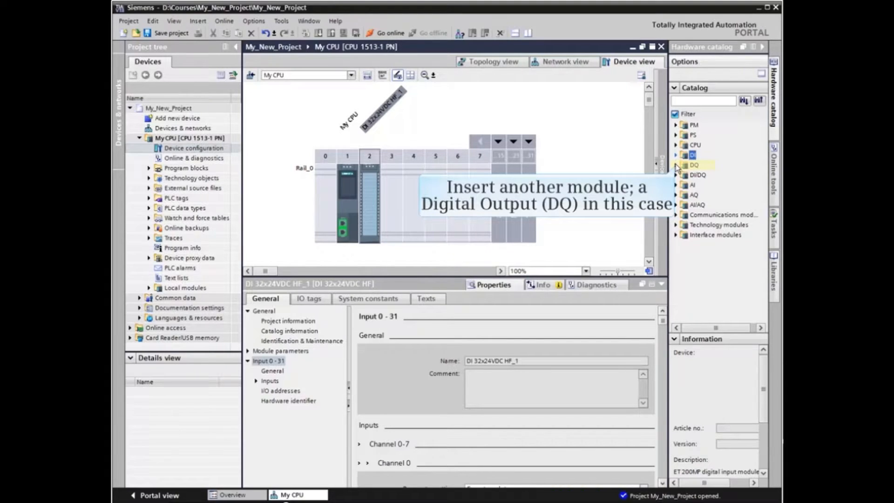
left_click(676, 165)
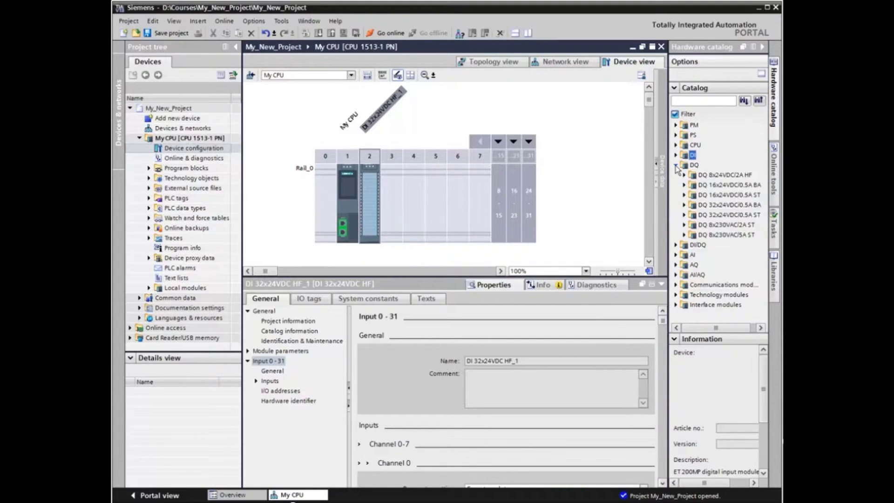
left_click(729, 205)
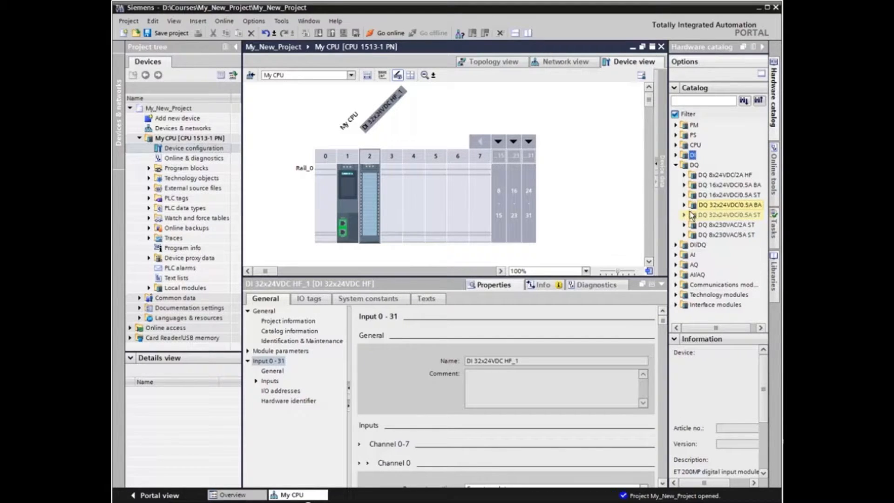
left_click(685, 215)
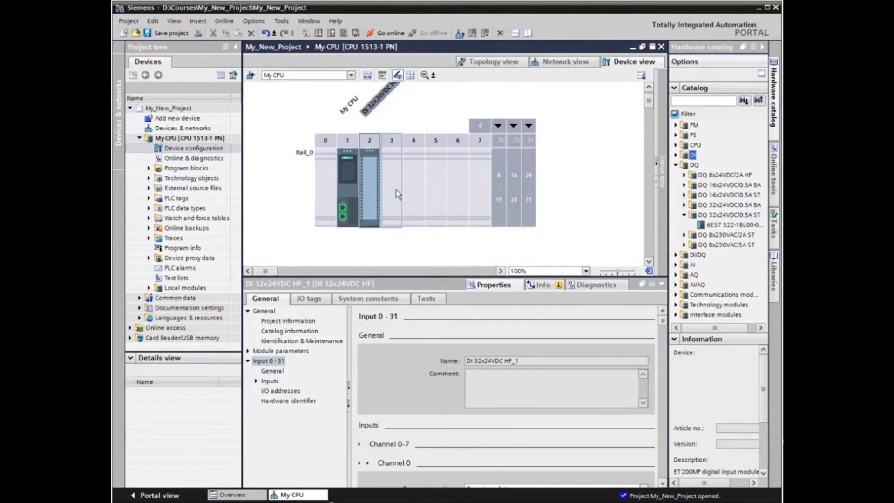
mouse_move(423, 196)
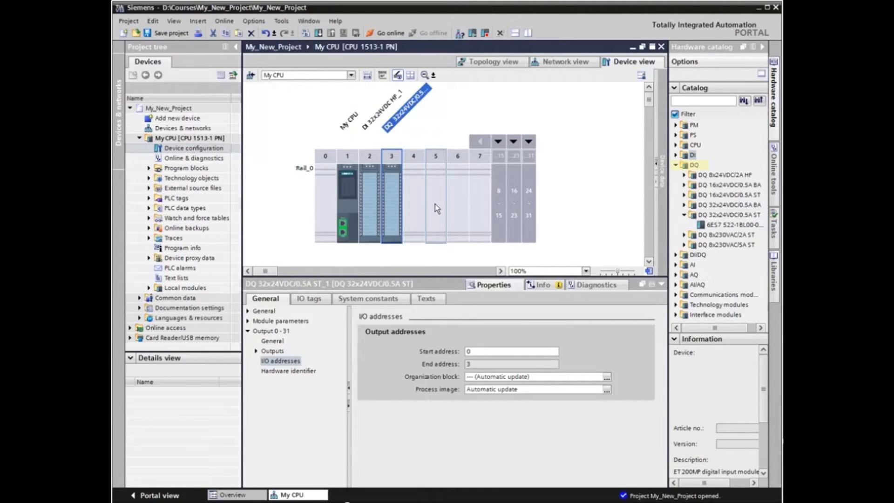
left_click(676, 165)
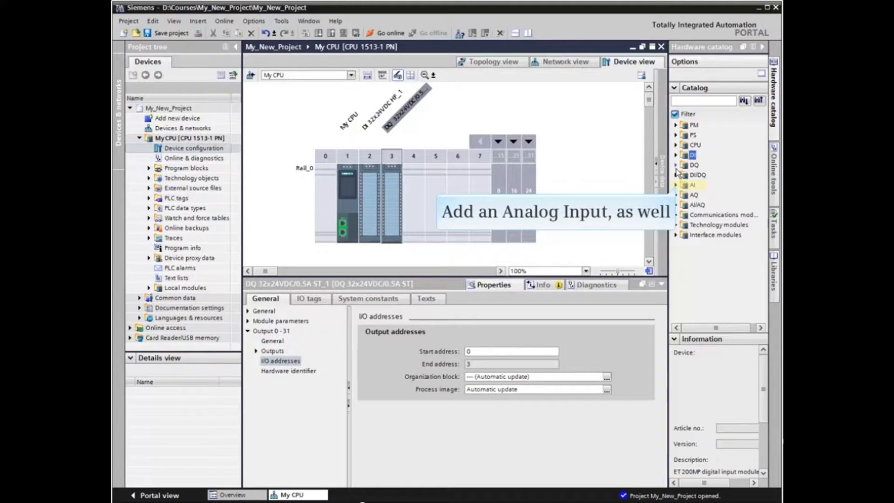
Place the AI 8xU/I/RTD/TC ST analog input module into slot 4, then deselect it.
left_click(678, 185)
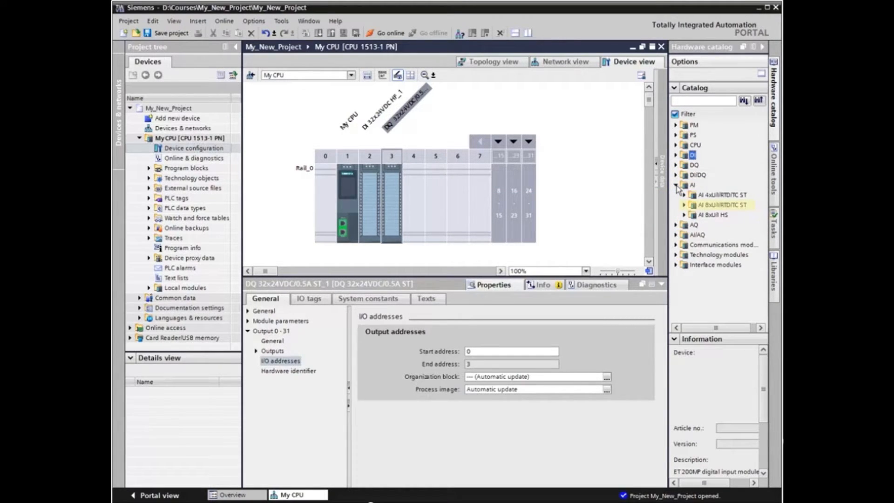
left_click(684, 205)
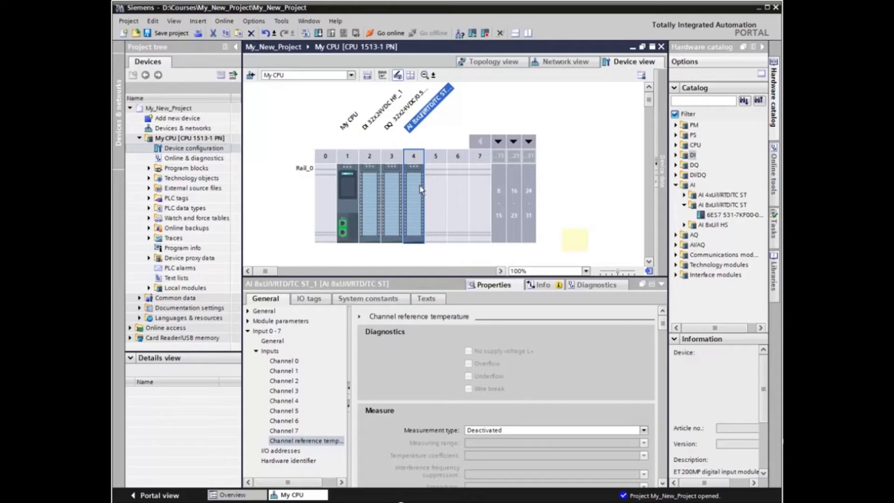
left_click(573, 239)
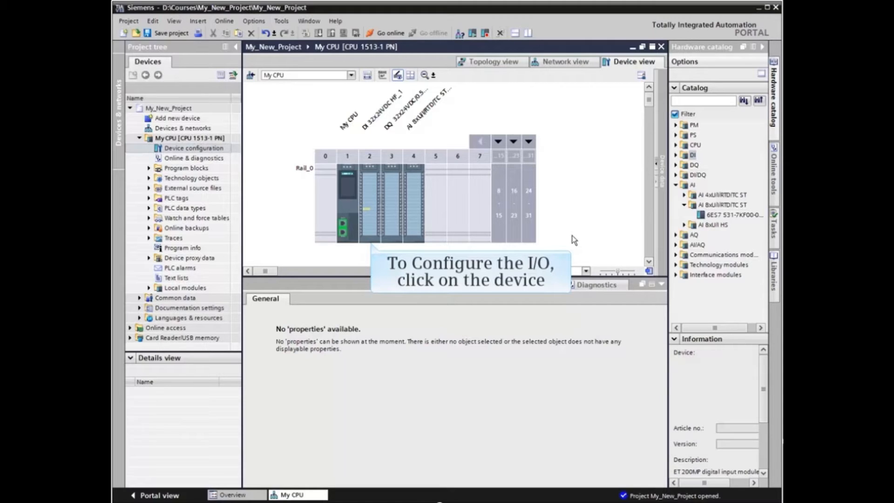
mouse_move(399, 228)
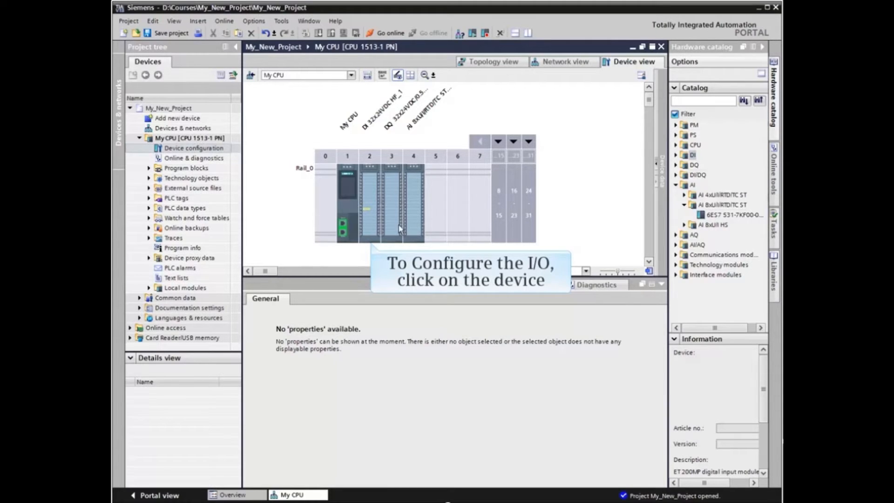
Set the slot 2 DI module's input start address to 20, giving addresses 20–23.
left_click(369, 205)
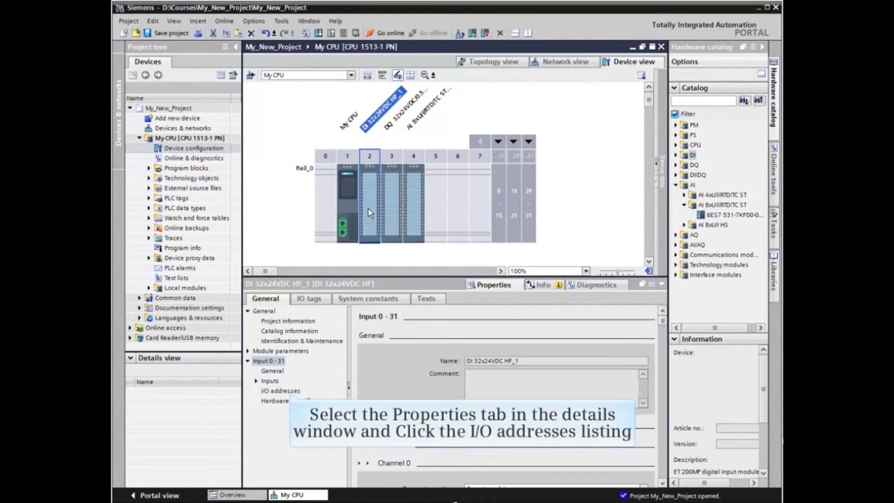
left_click(280, 391)
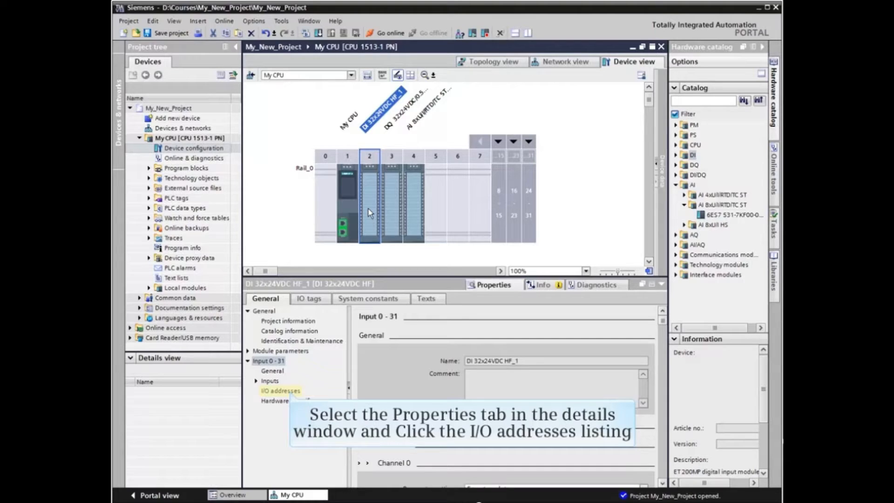
mouse_move(296, 311)
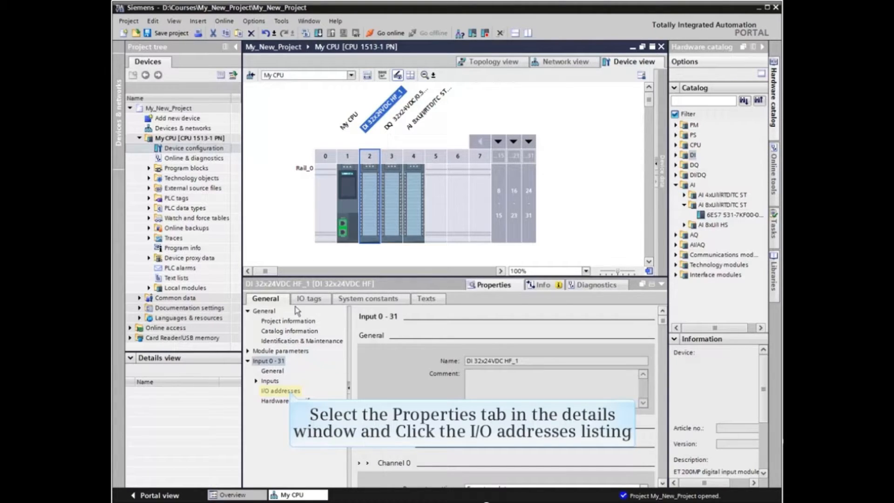
left_click(280, 391)
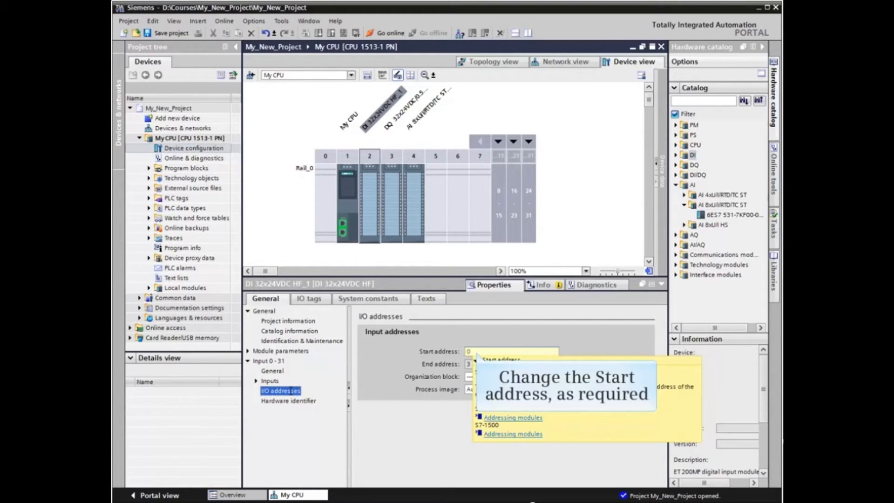
mouse_move(343, 389)
type("10")
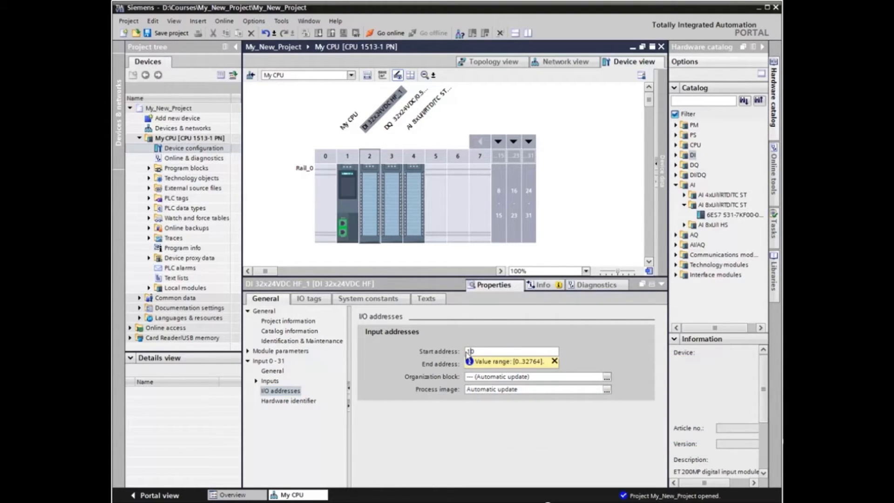
mouse_move(584, 460)
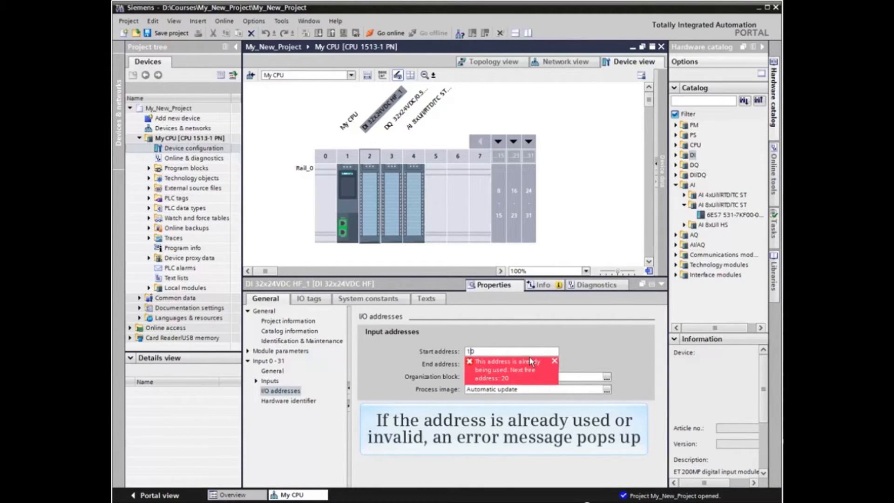
mouse_move(508, 394)
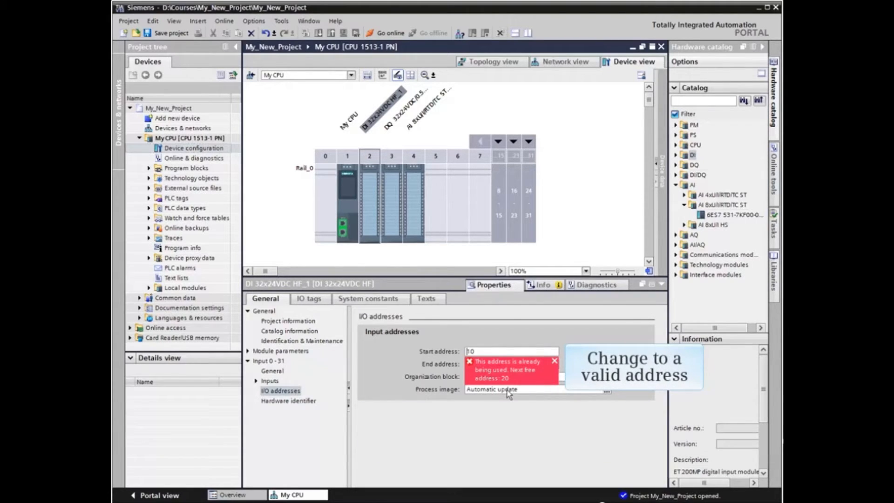
mouse_move(516, 399)
type("20")
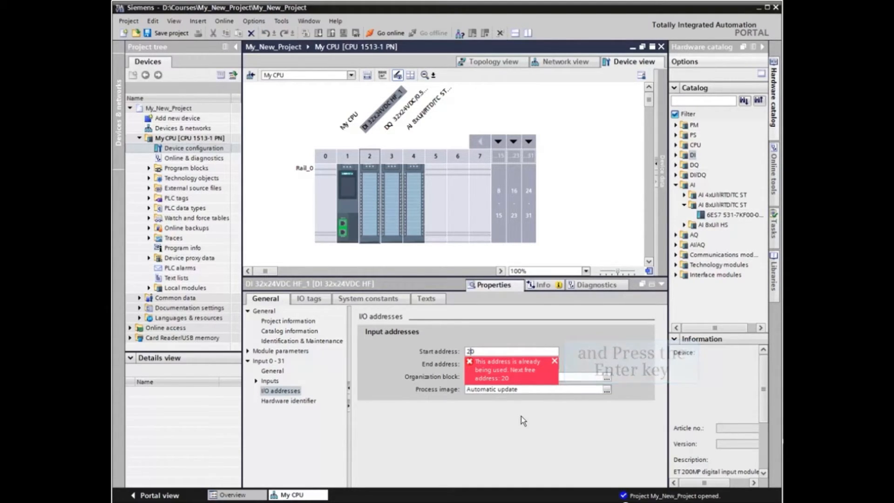
key("Return")
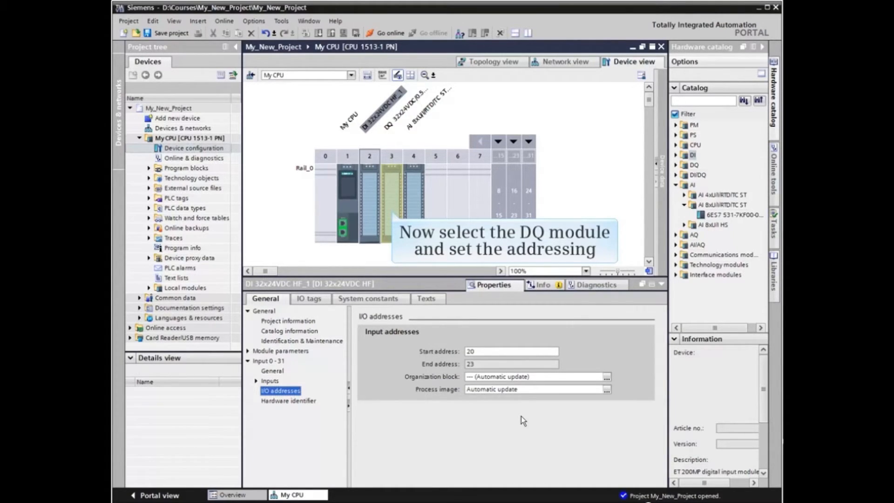
Set output addresses 20–23 on the slot 3 DQ module, then select the slot 4 AI module.
left_click(391, 200)
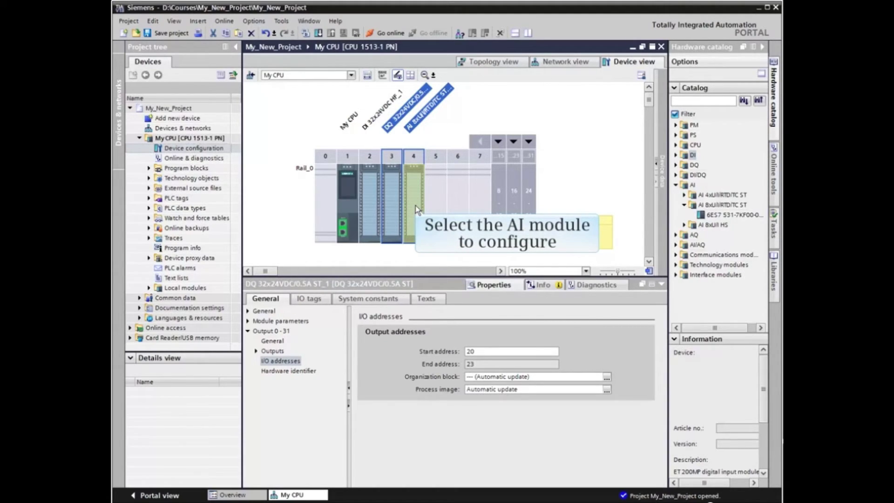
left_click(414, 200)
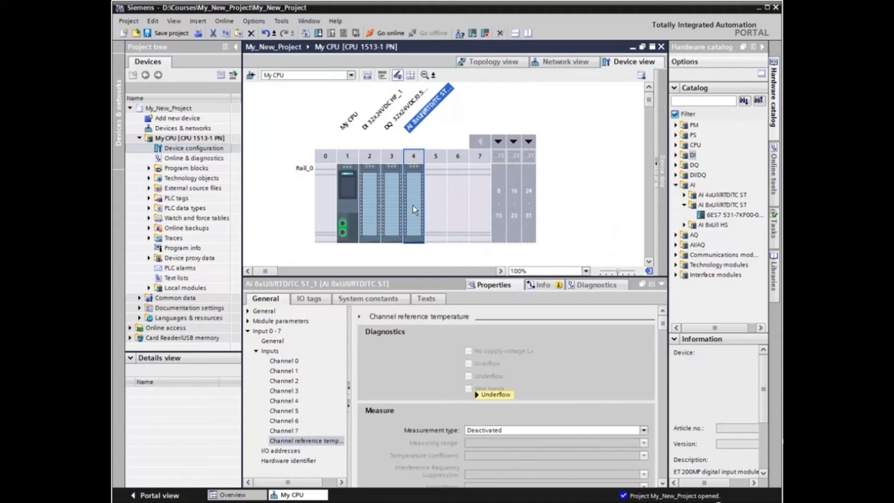
Show the AI module's Channel 0 settings down to the Measuring section.
left_click(284, 361)
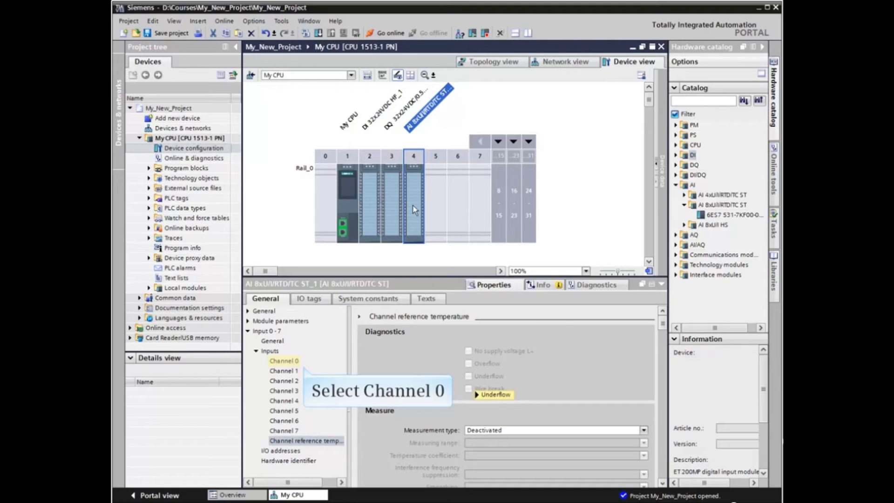
mouse_move(367, 216)
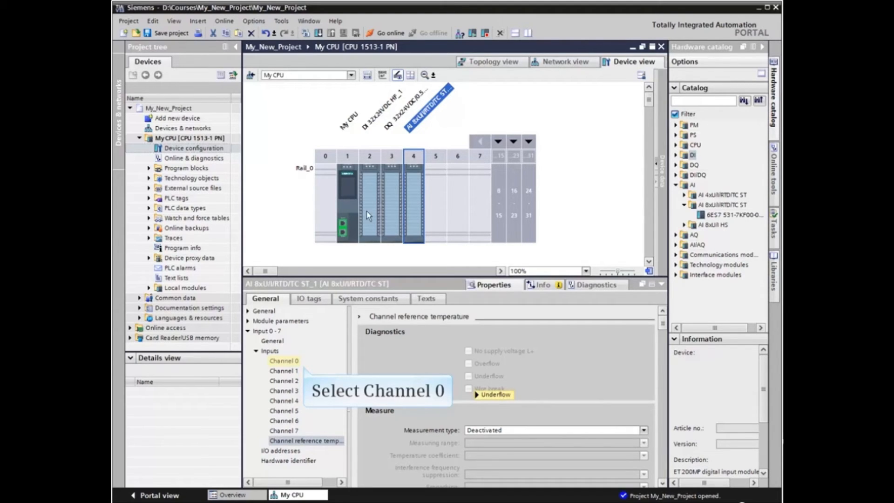
left_click(283, 360)
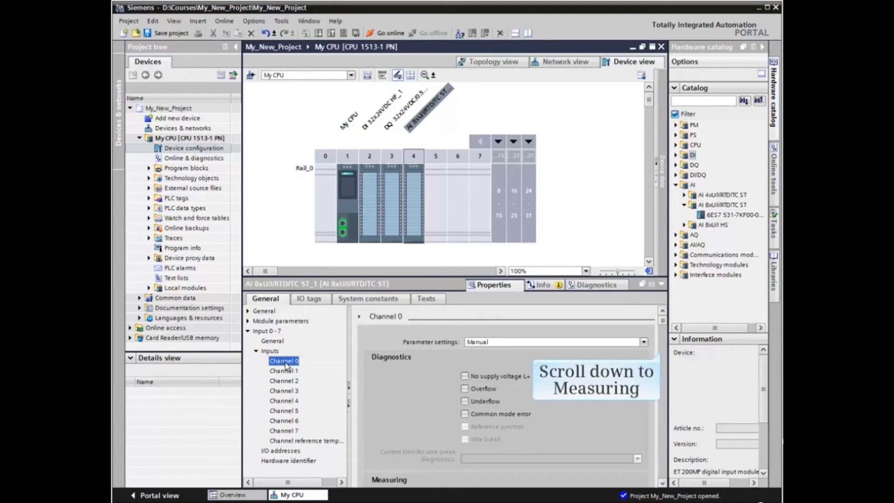
scroll("down", 3)
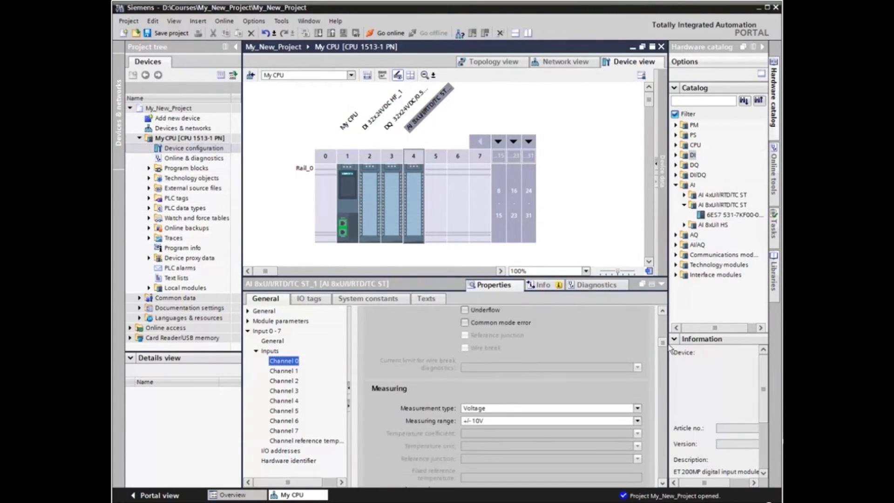
scroll("down", 3)
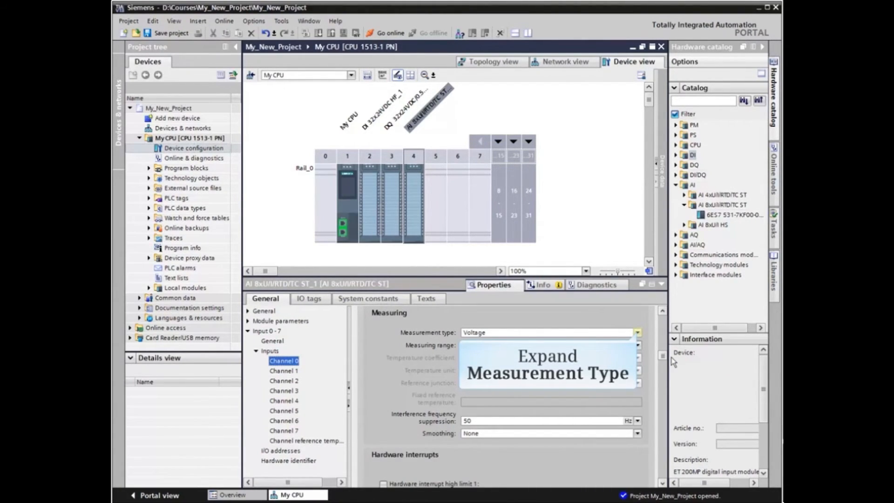
Choose Voltage as channel 0's measurement type and open the ±10V measuring range list.
left_click(637, 345)
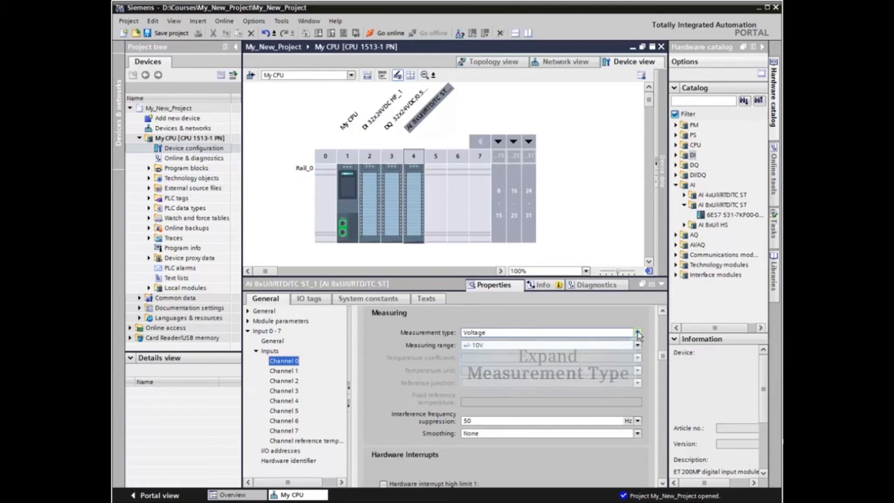
left_click(637, 333)
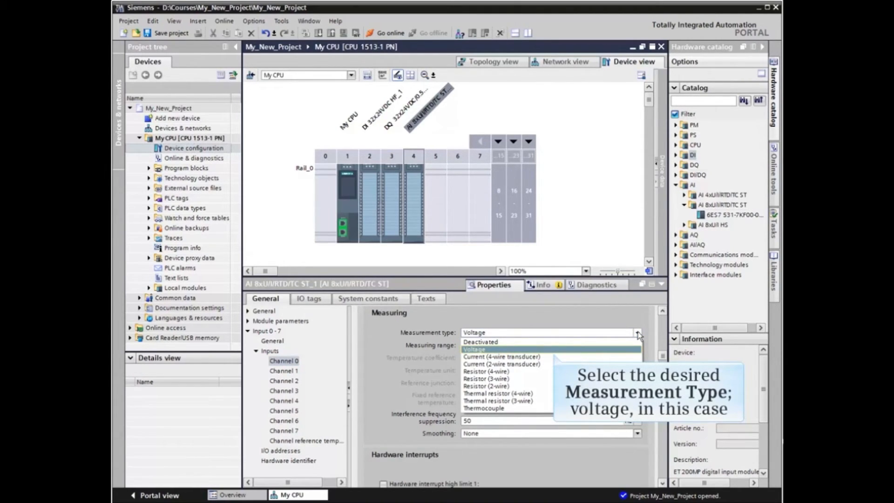
mouse_move(480, 355)
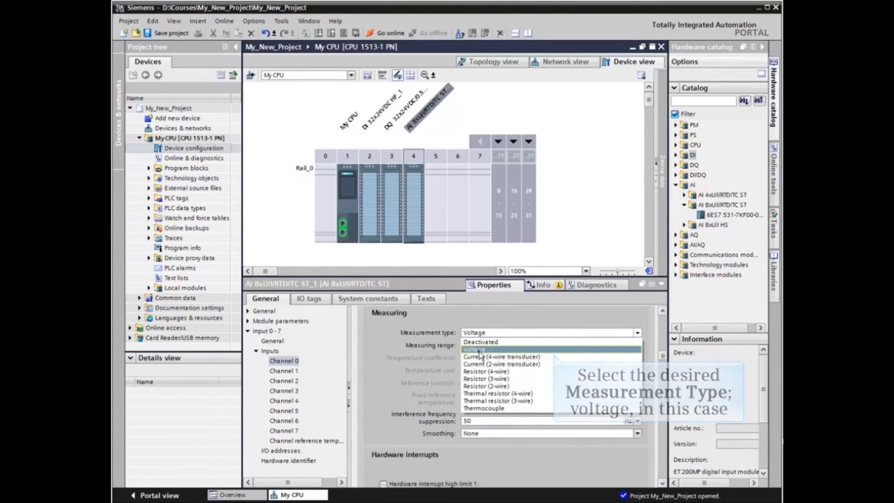
left_click(475, 349)
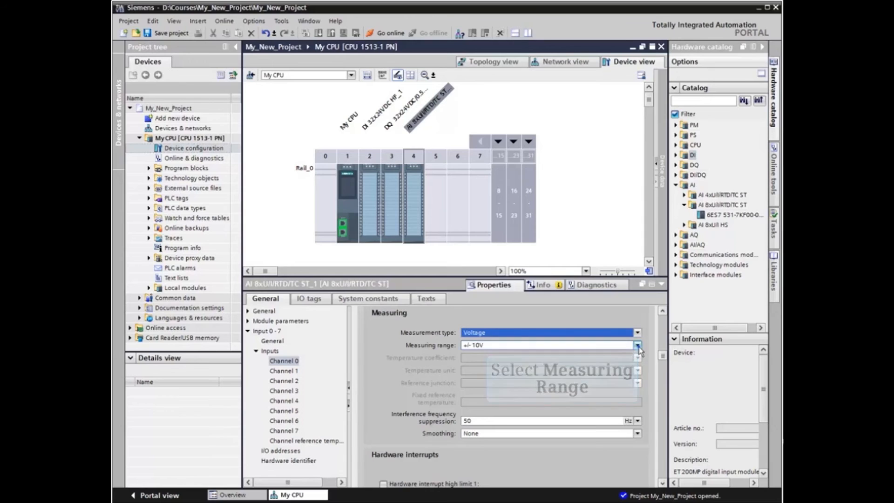
left_click(637, 345)
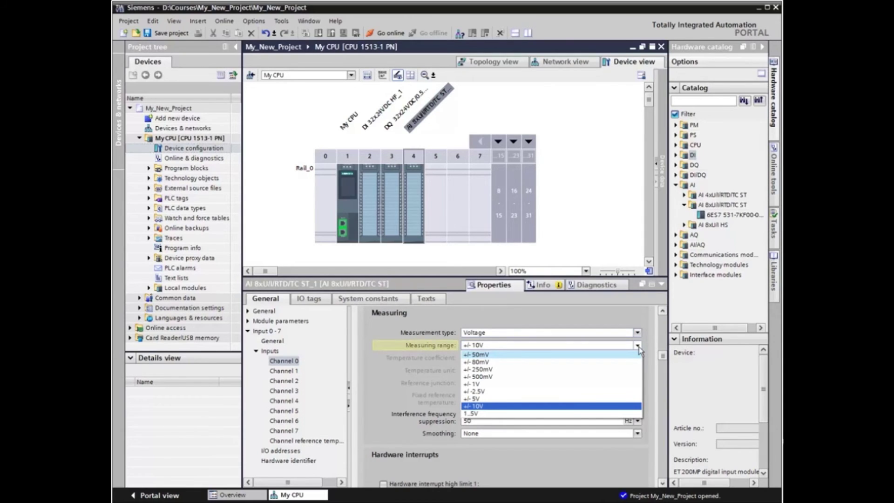